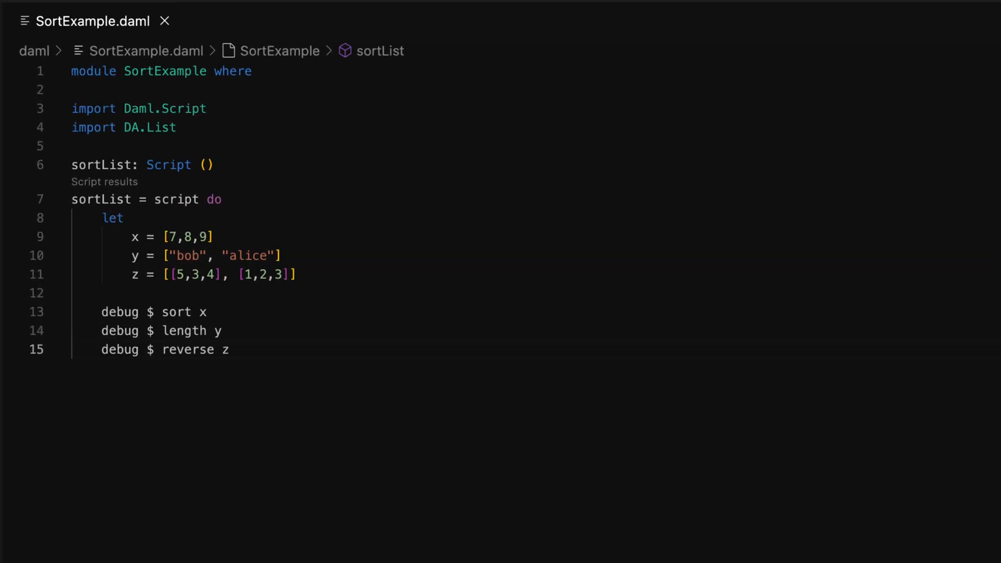
Search the Daml docs for 'foldl' and browse the reference results.
{"action": "left_click_drag", "start_coordinate": [117, 216], "coordinate": [313, 294]}
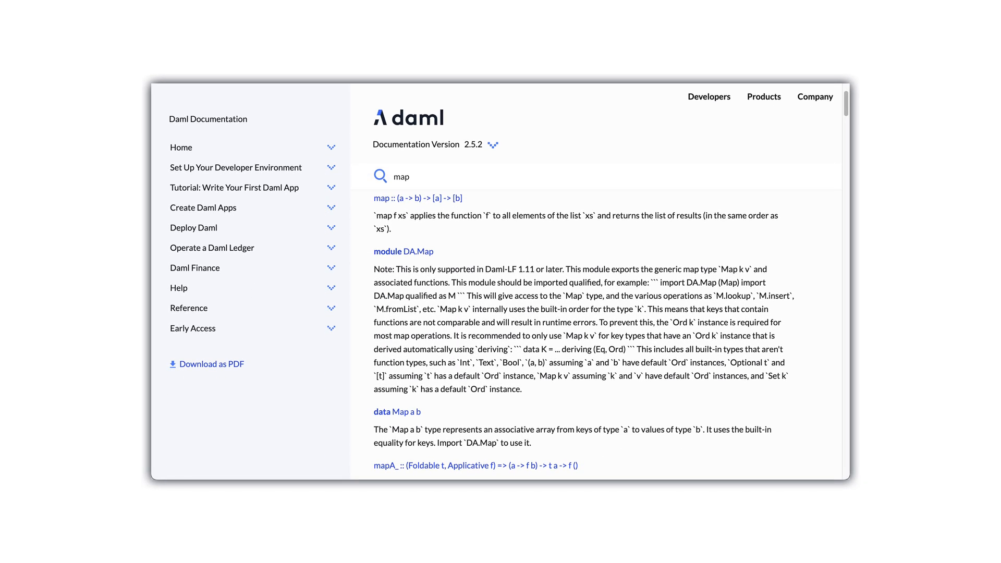
{"action": "type", "text": "foldl"}
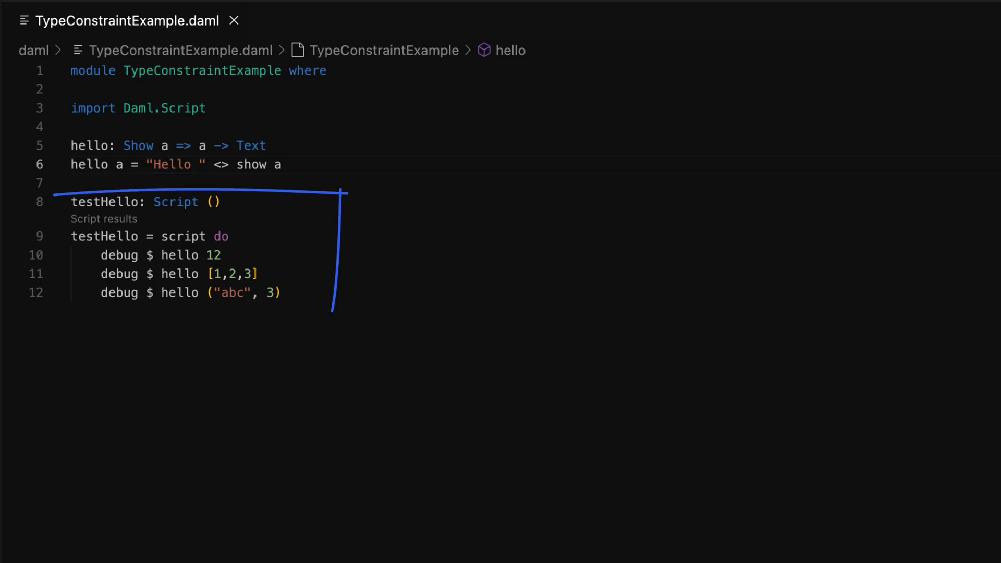
Show the testHello script results tracing "Hello 12", "Hello [1,2,3]" and "Hello (\"abc\",3)".
{"action": "left_click", "coordinate": [103, 219]}
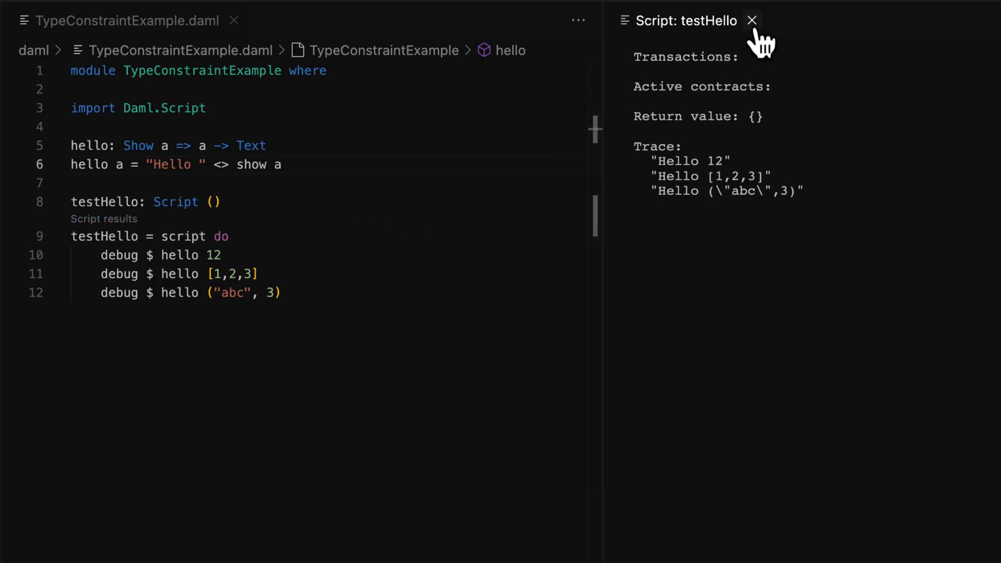
{"action": "left_click", "coordinate": [751, 21]}
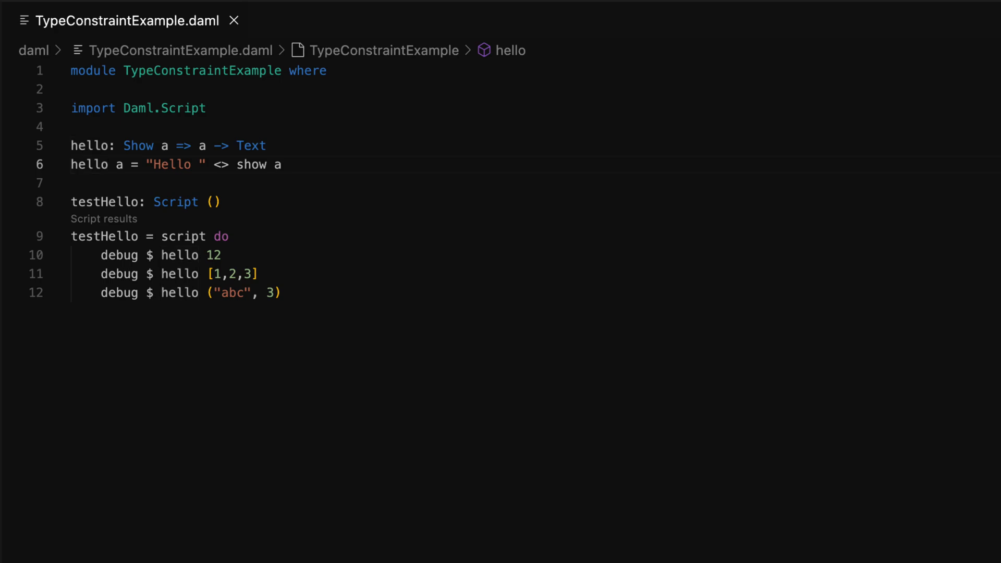